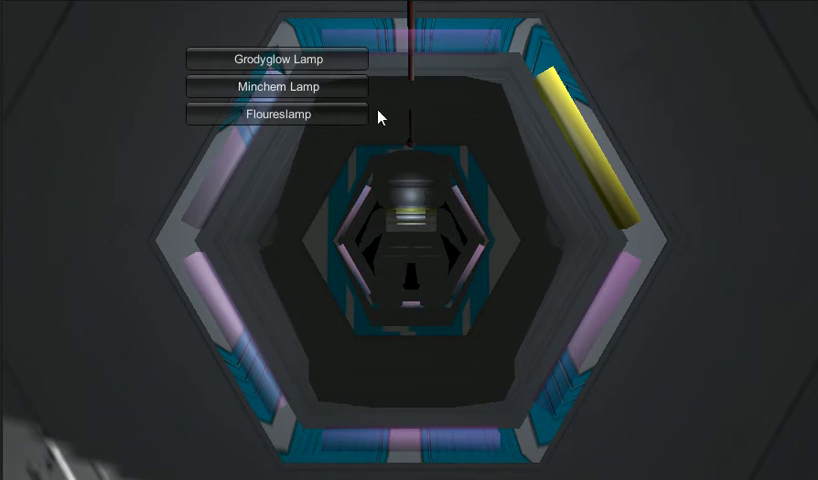
Browse the Minchem Lamp, then buy the Floureslamp from the shop, lighting the hexagonal corridor.
{"action": "left_click", "coordinate": [282, 88]}
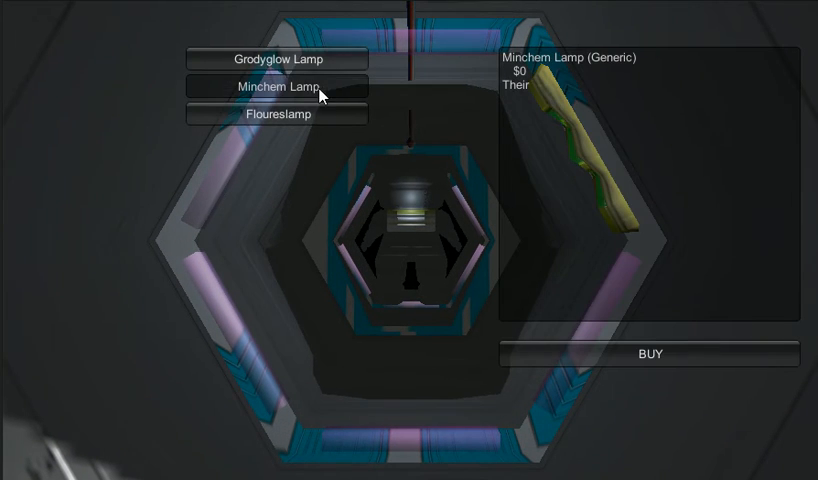
{"action": "left_click", "coordinate": [278, 112]}
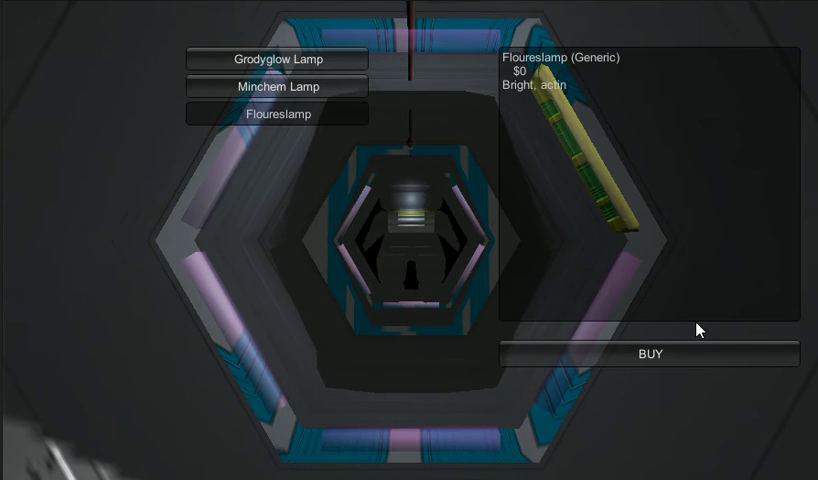
{"action": "left_click", "coordinate": [650, 354]}
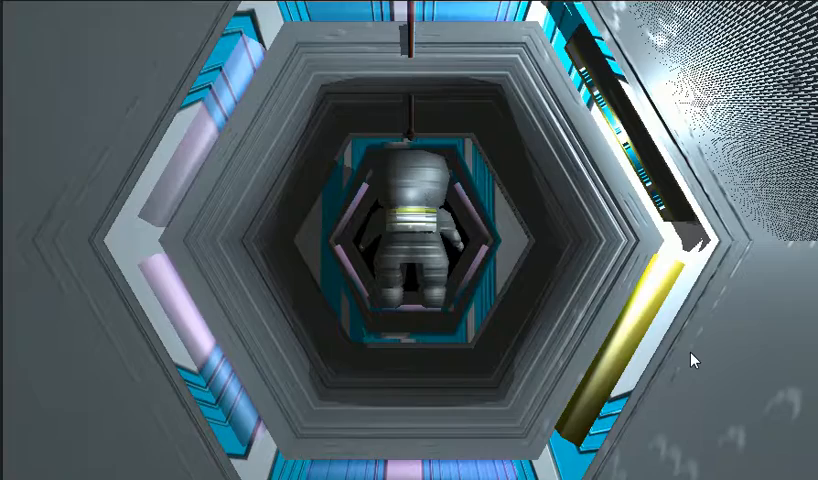